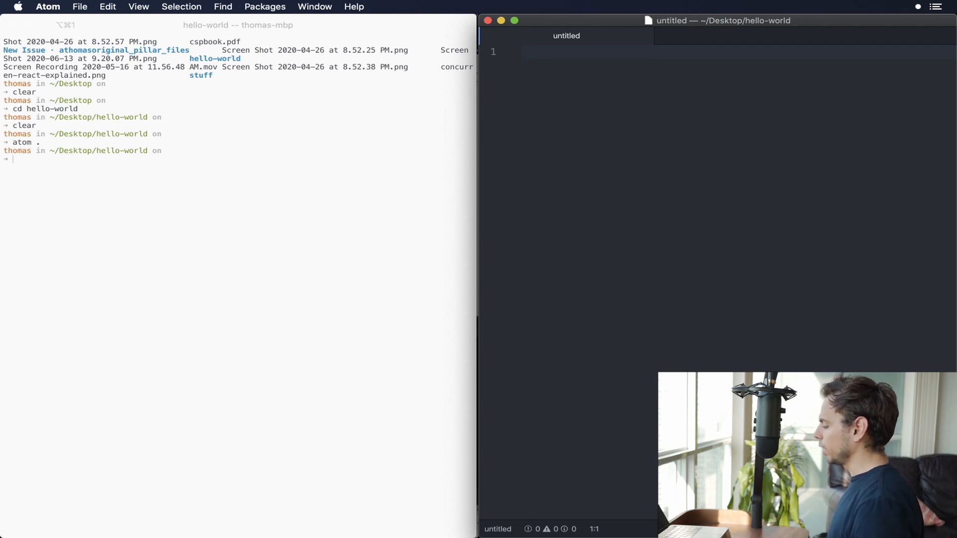
- Write the first pipeline note: clojure -> js -> run by browser
text(clojure ->)
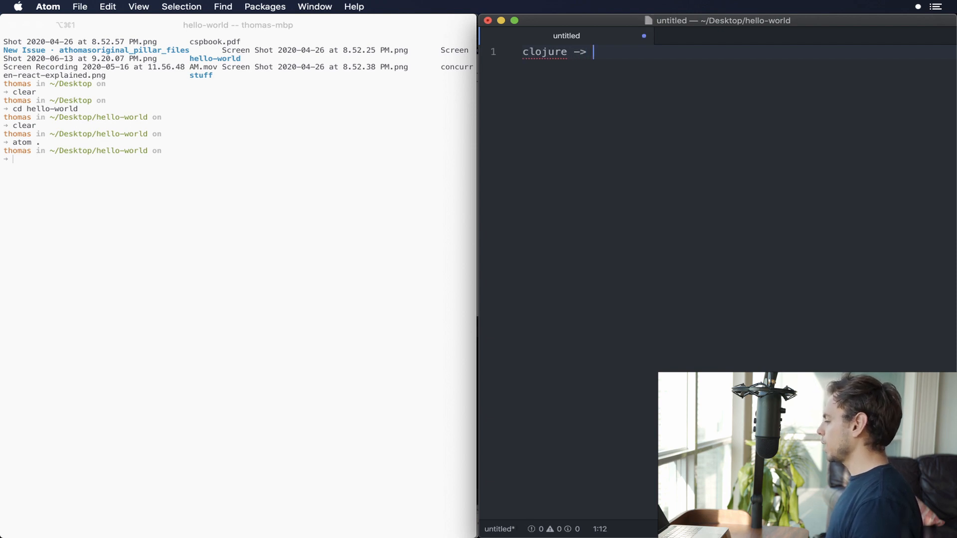
text(js ->)
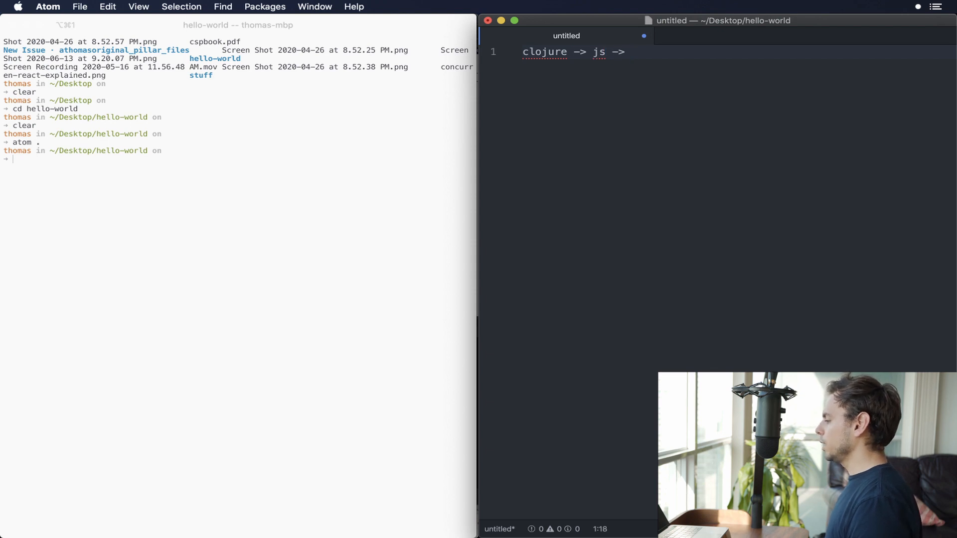
text(run by)
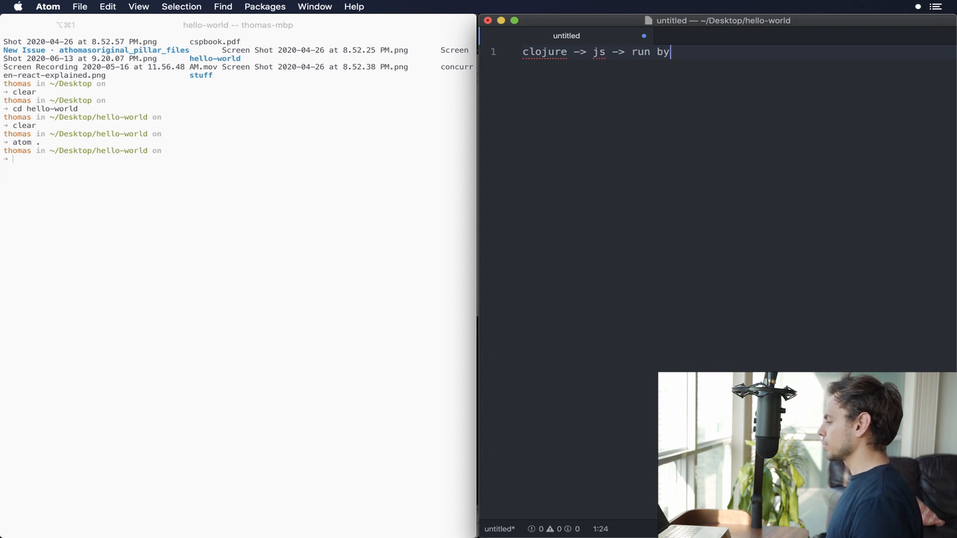
text(browser)
text(c)
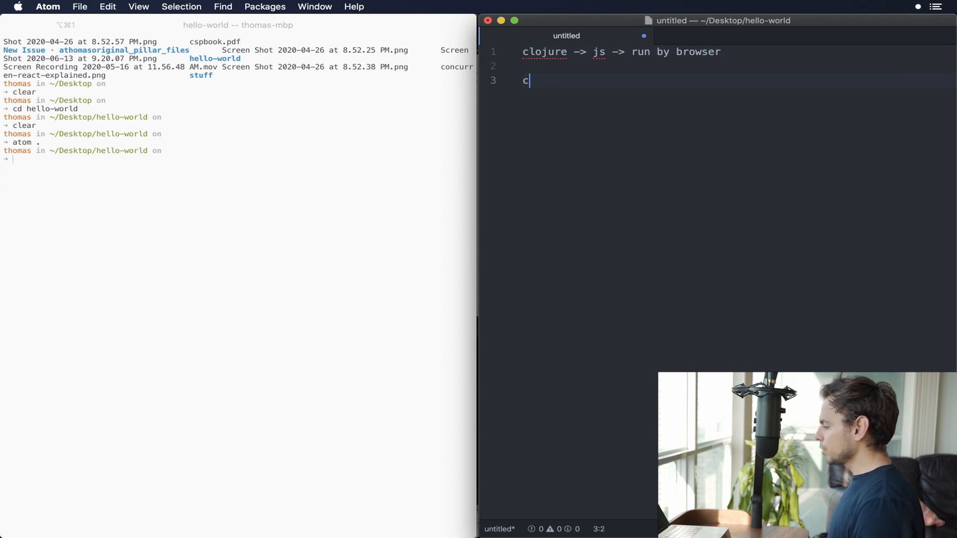
- Write the second pipeline note: clojure -> webpack js -> webpack -> js bundle
text(lojure)
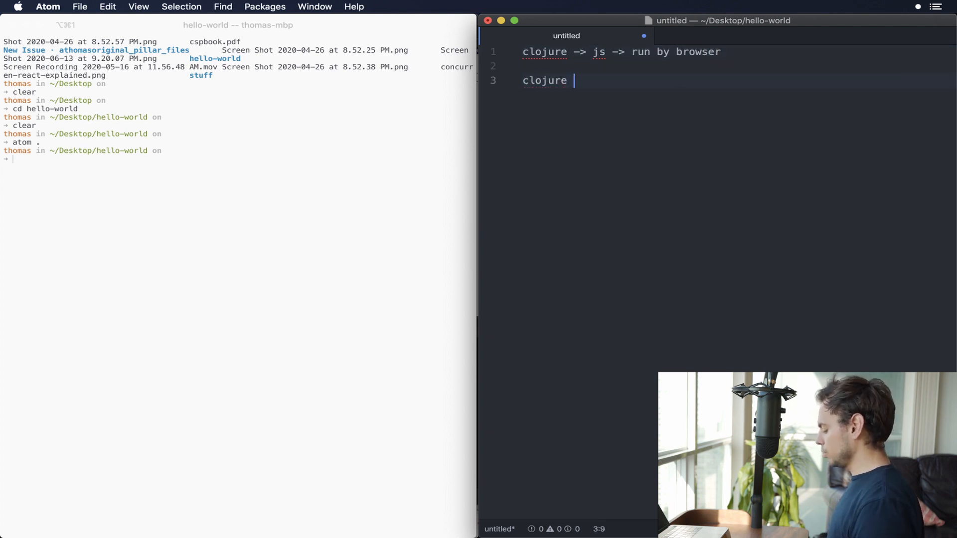
text(-> web)
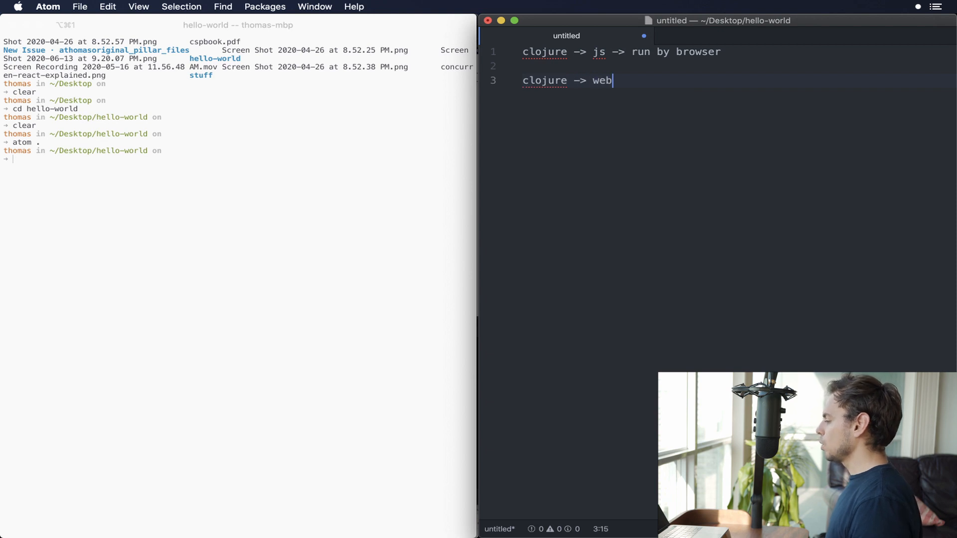
text(pack js _)
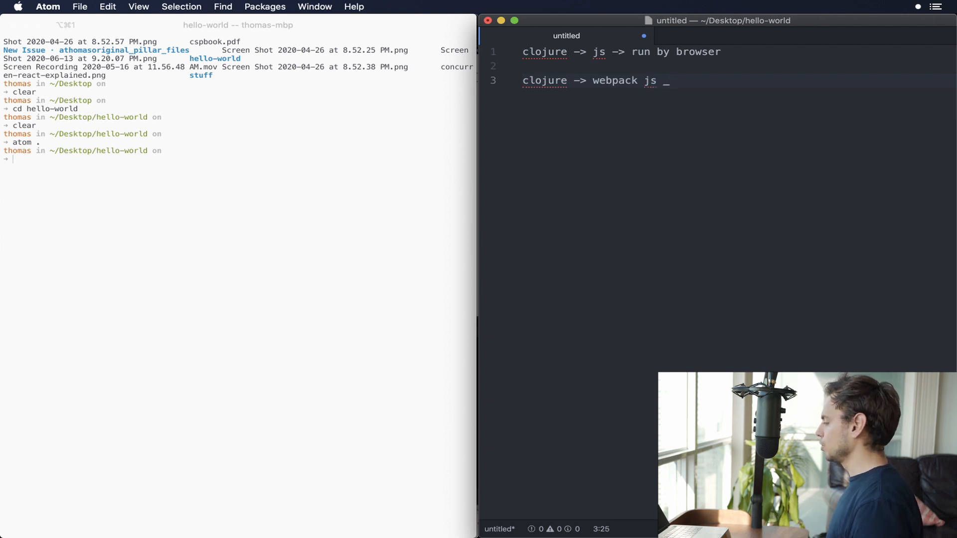
text(->)
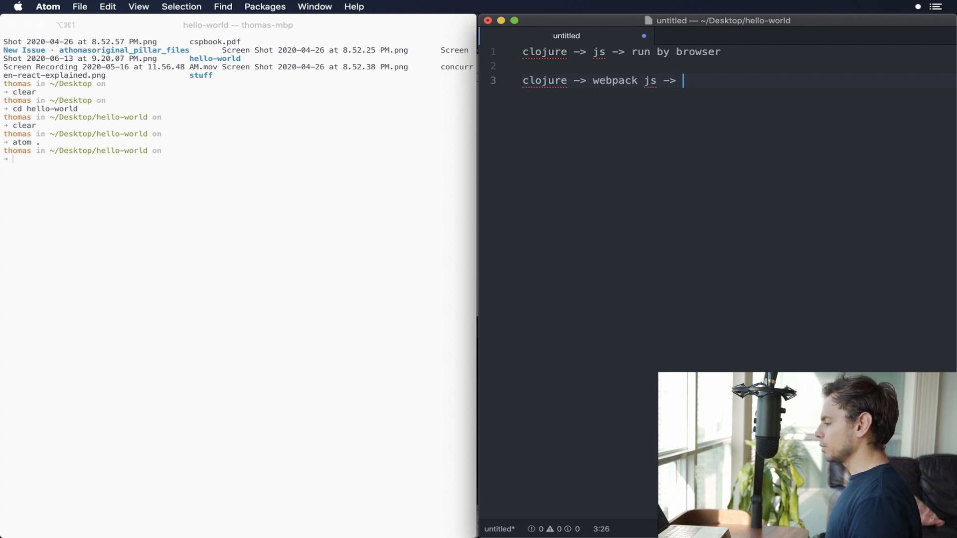
text(webpack)
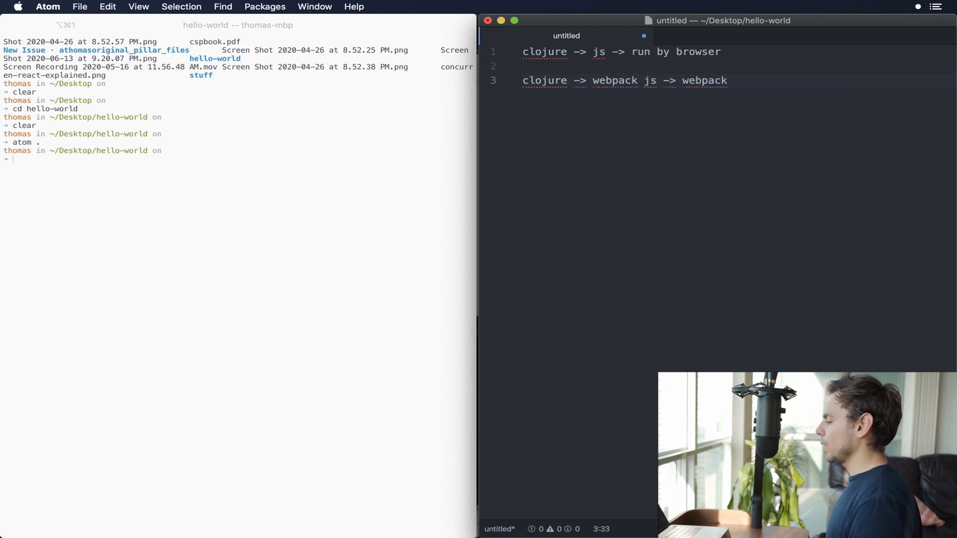
text(->)
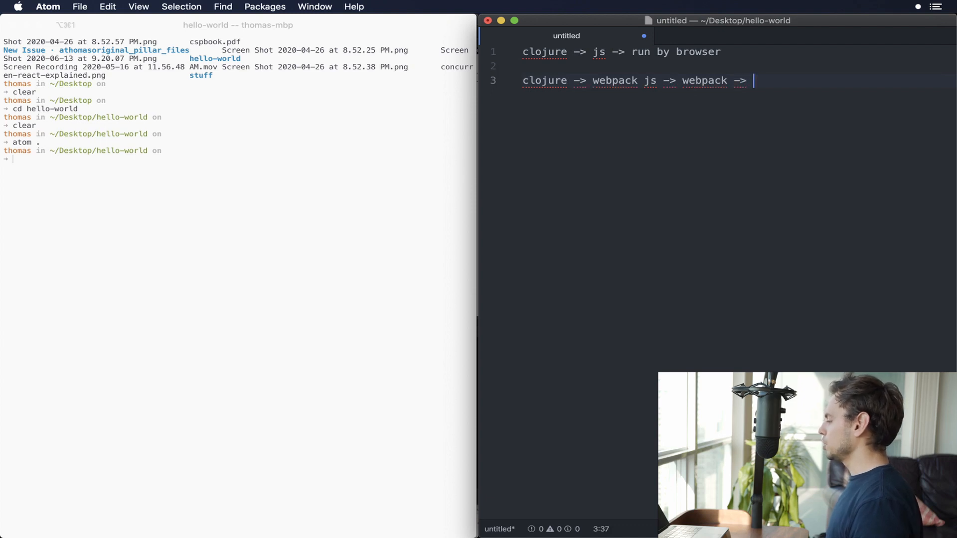
text(js bundle)
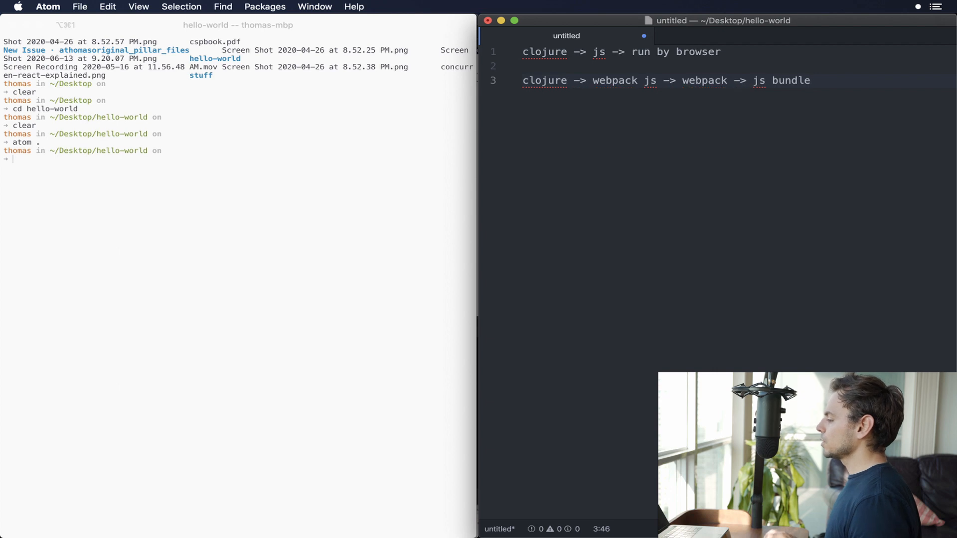
- Close the untitled scratch tab and open deps.edn from the project tree
double_click(598, 52)
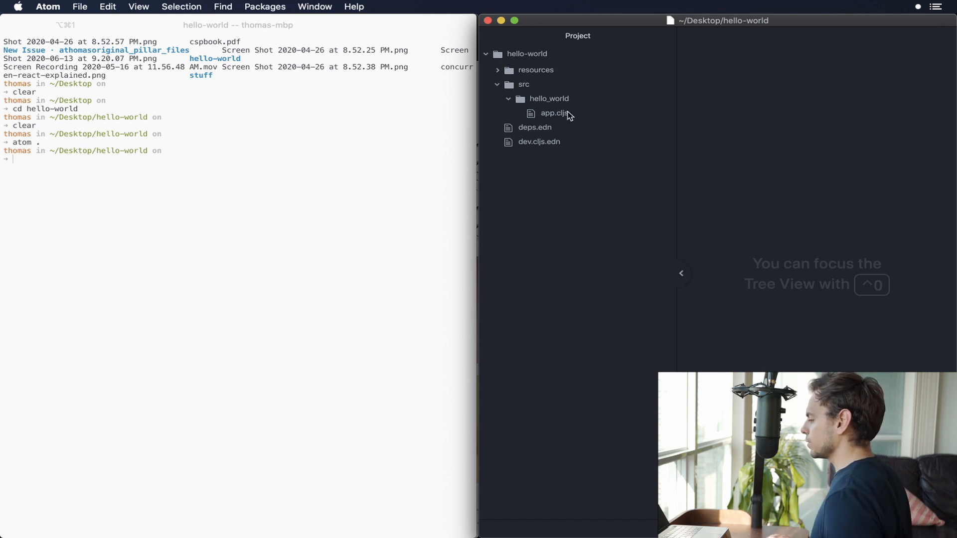
mouse_move(567, 114)
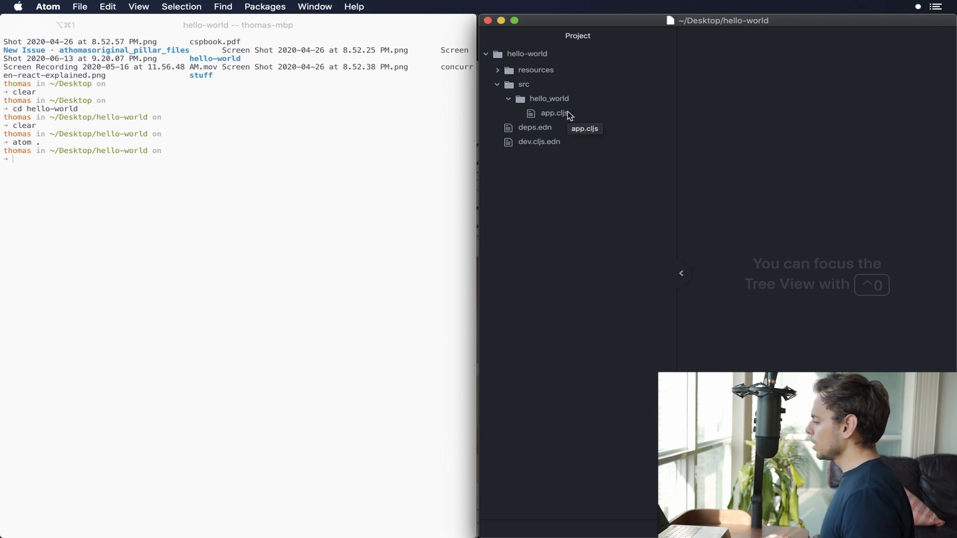
mouse_move(549, 135)
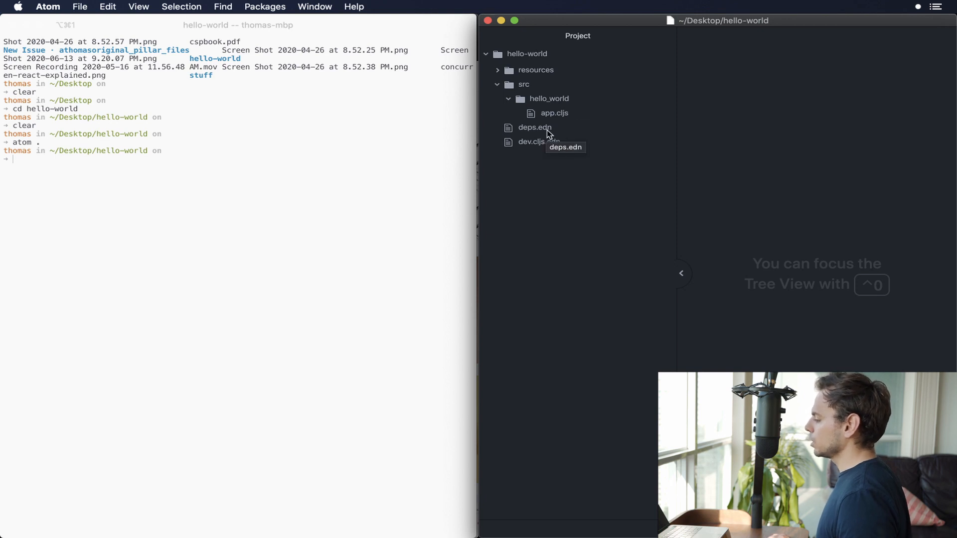
double_click(534, 128)
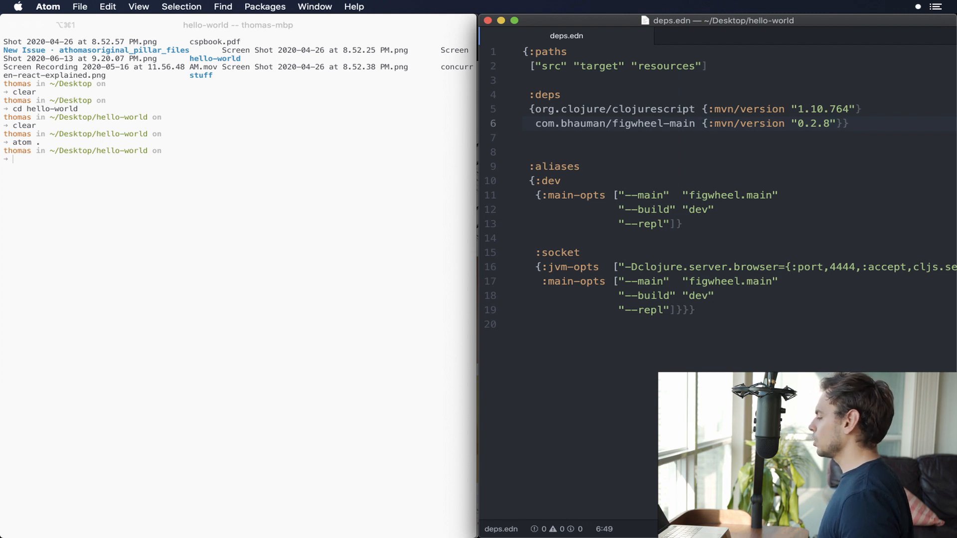
- Bump the figwheel-main version in deps.edn from 0.2.8 to 0.2.9
click(824, 123)
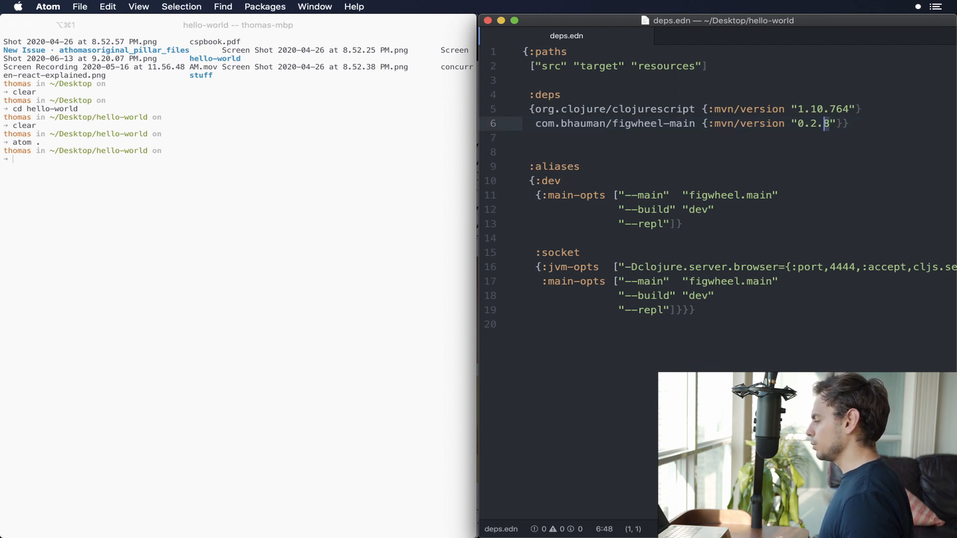
key(backspace)
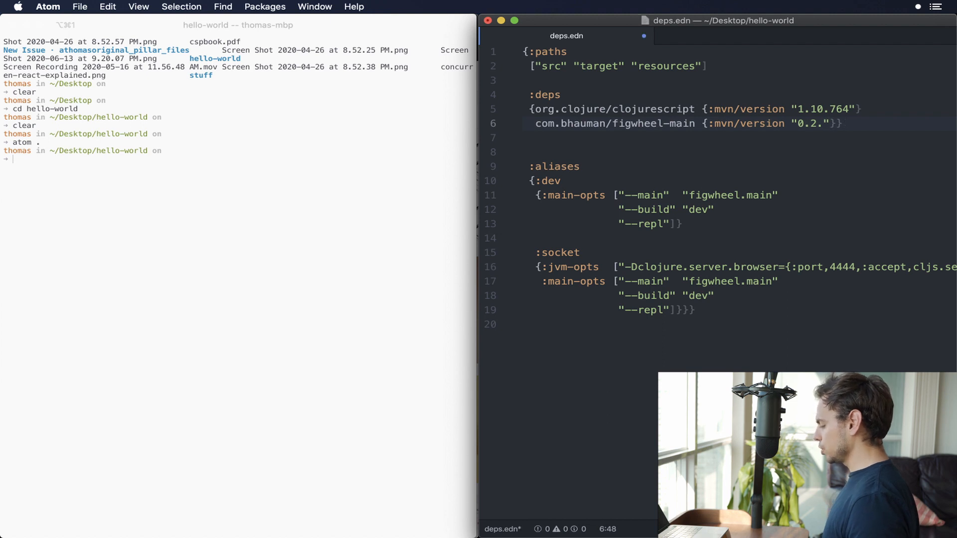
text(9)
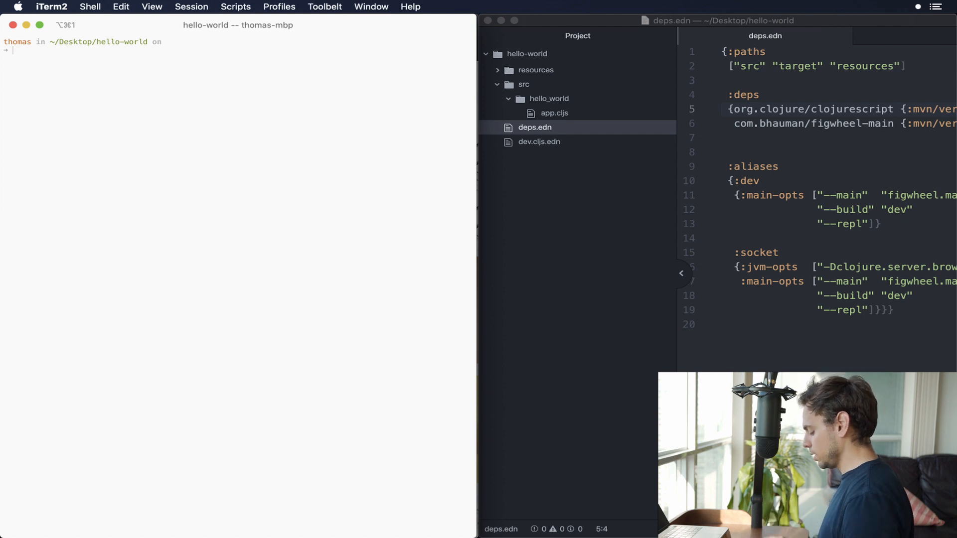
- Run npm init -y in the terminal, then clear it
text(n)
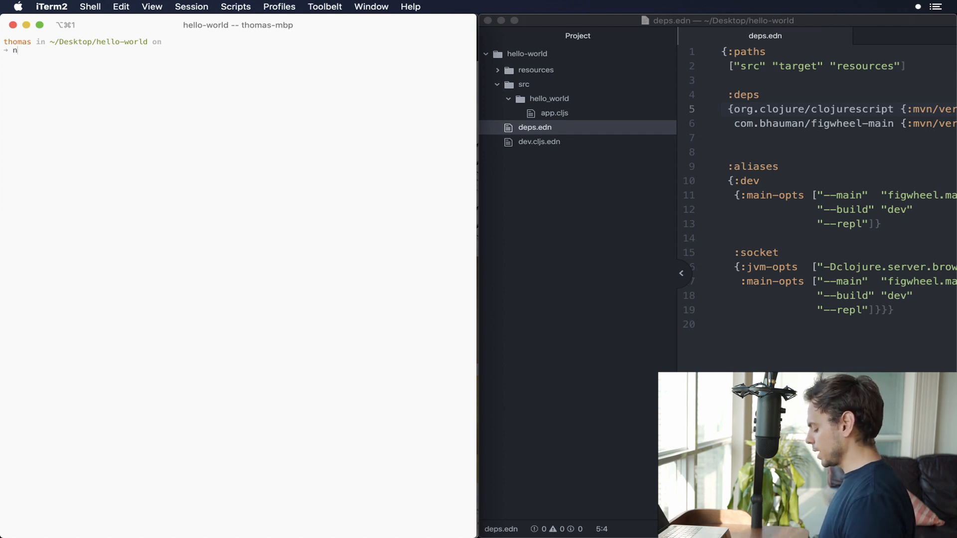
text(pm init -)
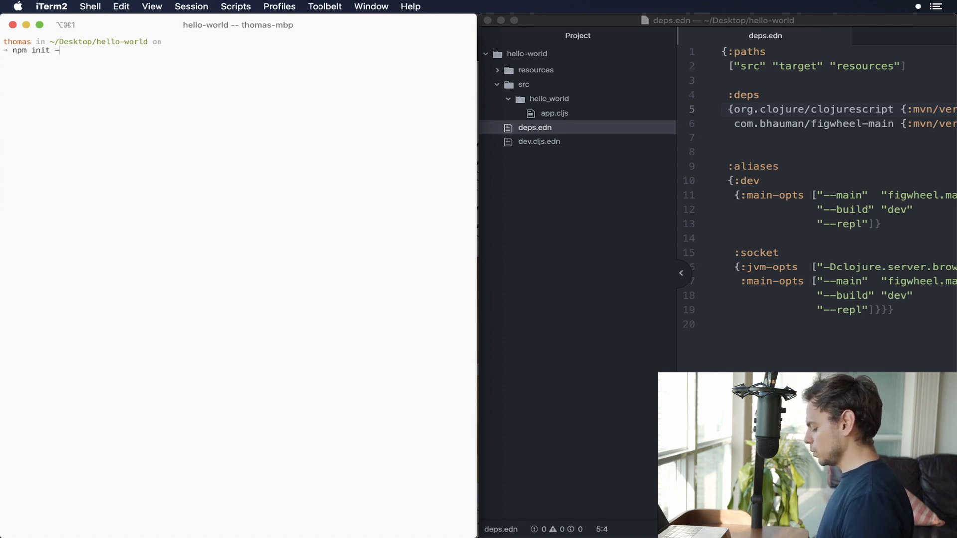
text(y)
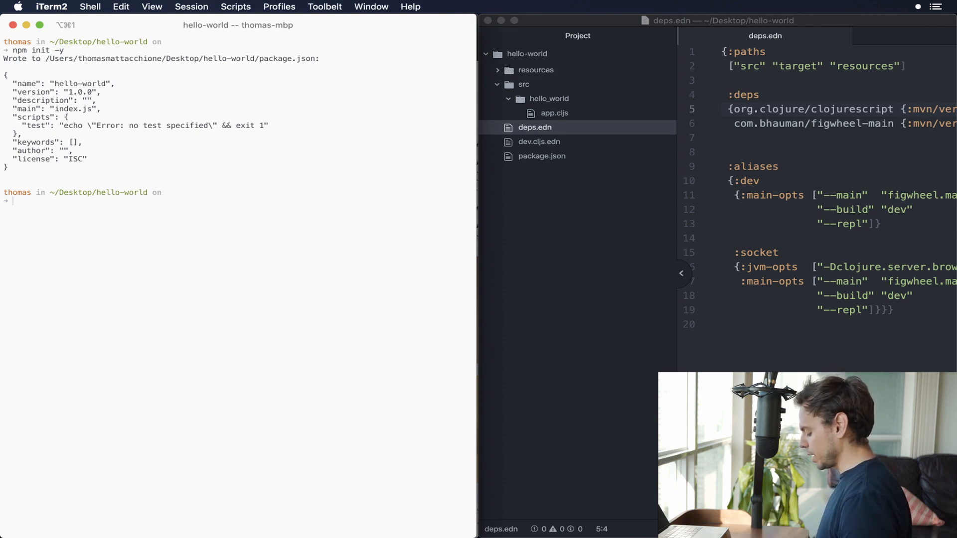
text(cle)
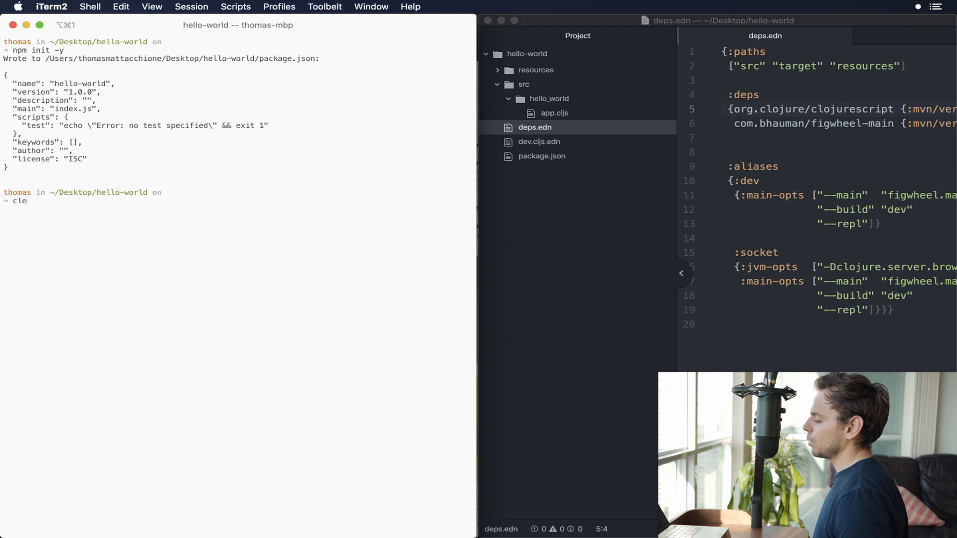
- Inspect the generated package.json in Atom, close it, and return to the terminal
click(541, 156)
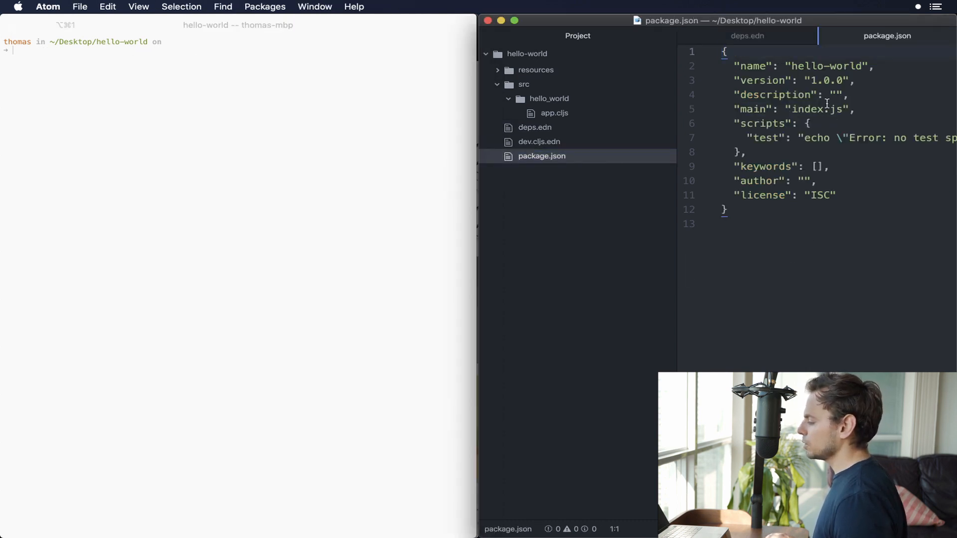
click(534, 127)
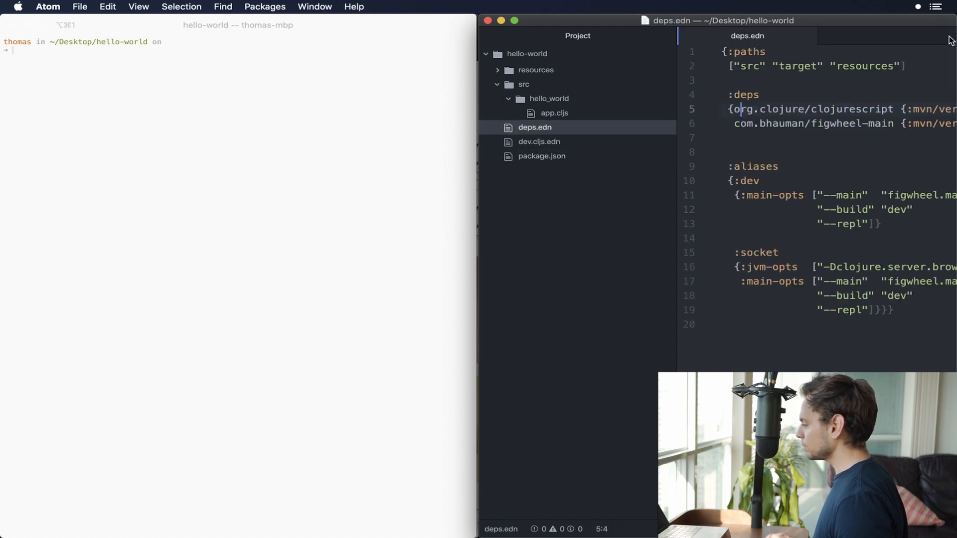
click(170, 112)
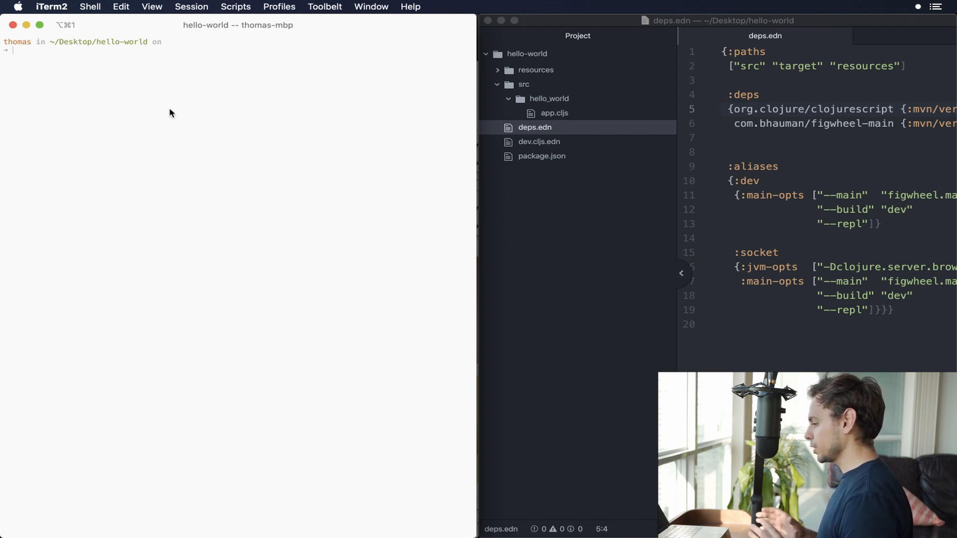
- Run npm add --save-dev webpack webpack-cli in the terminal
text(npm add --save)
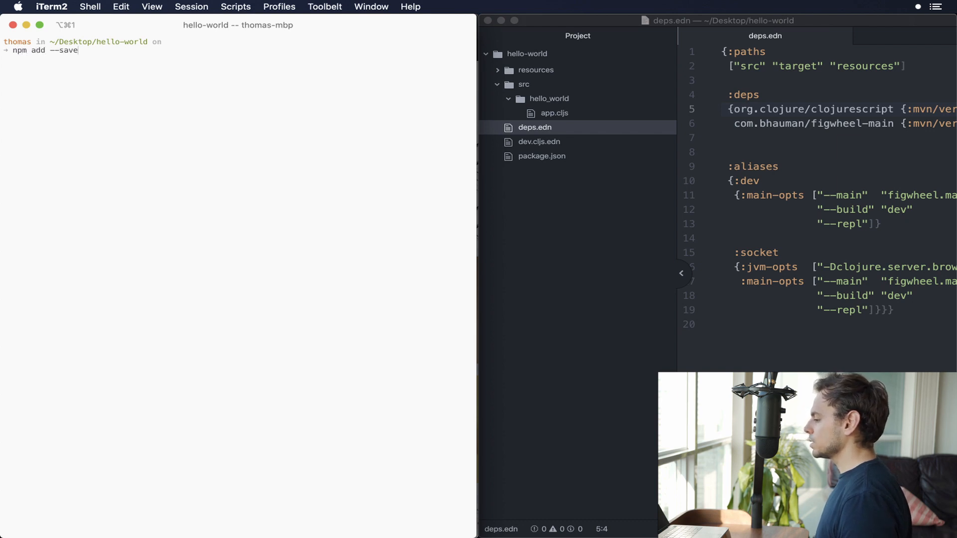
text(-dev webpa)
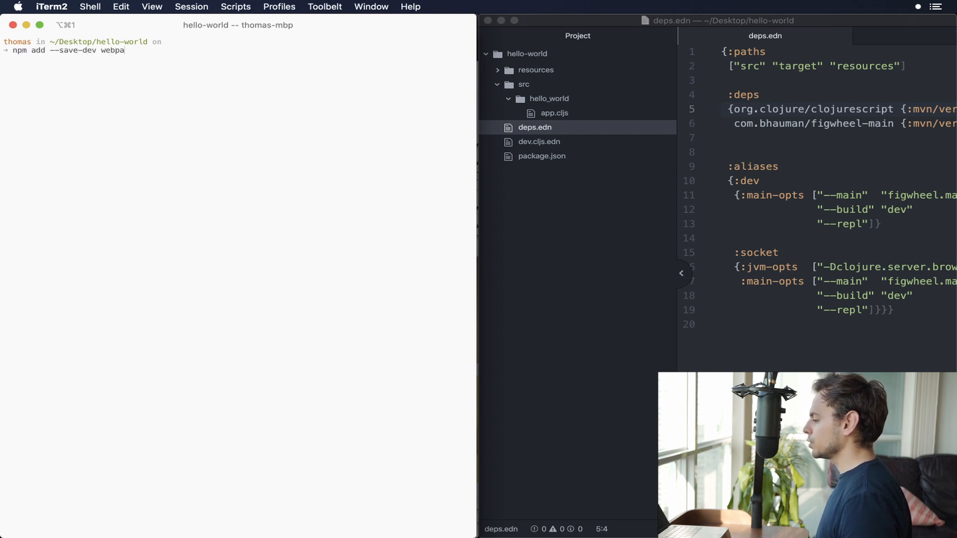
text(ck webpack)
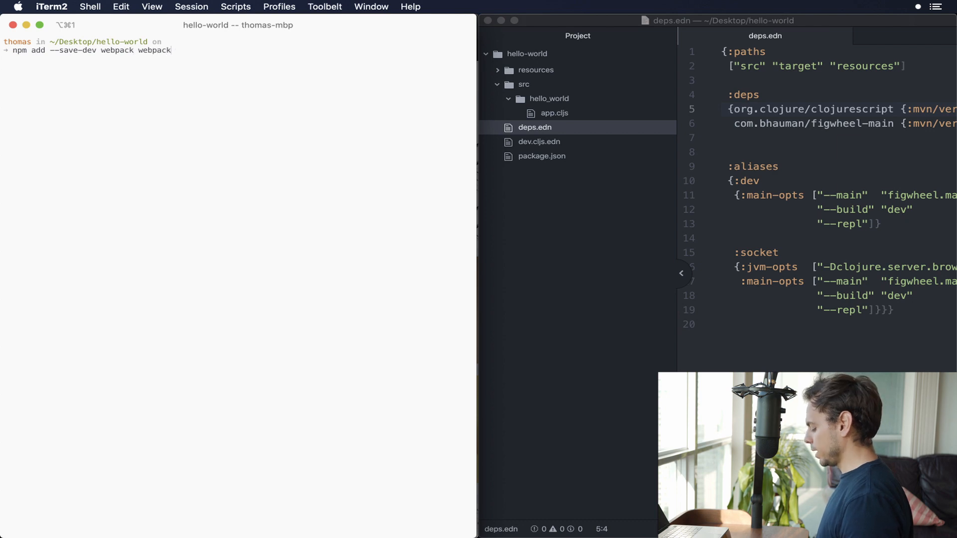
text(-cli)
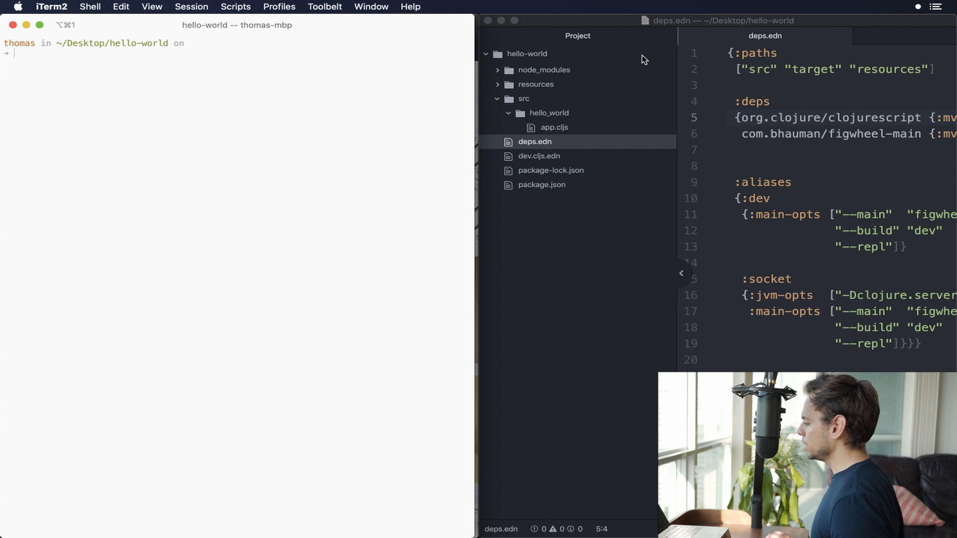
- Bring Atom forward and expand node_modules in the project tree
click(544, 70)
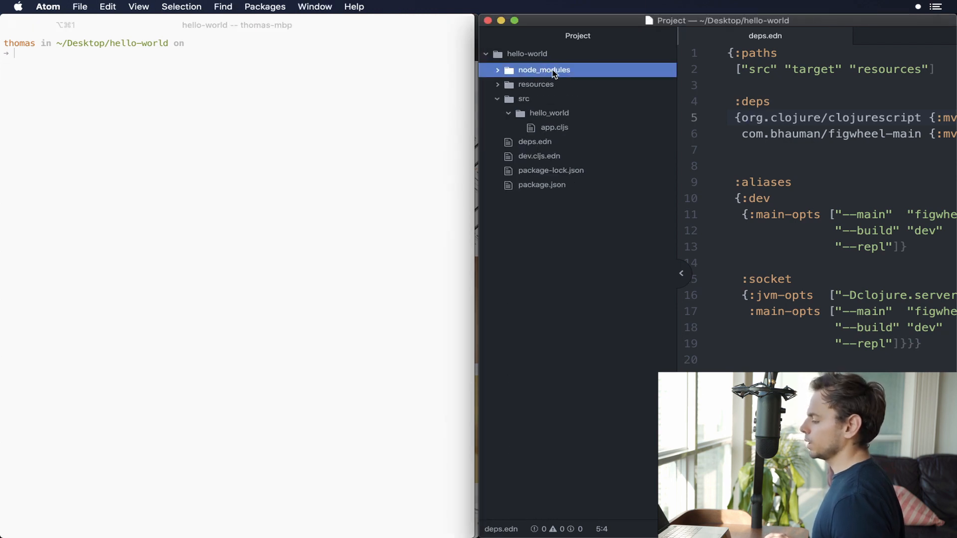
click(541, 185)
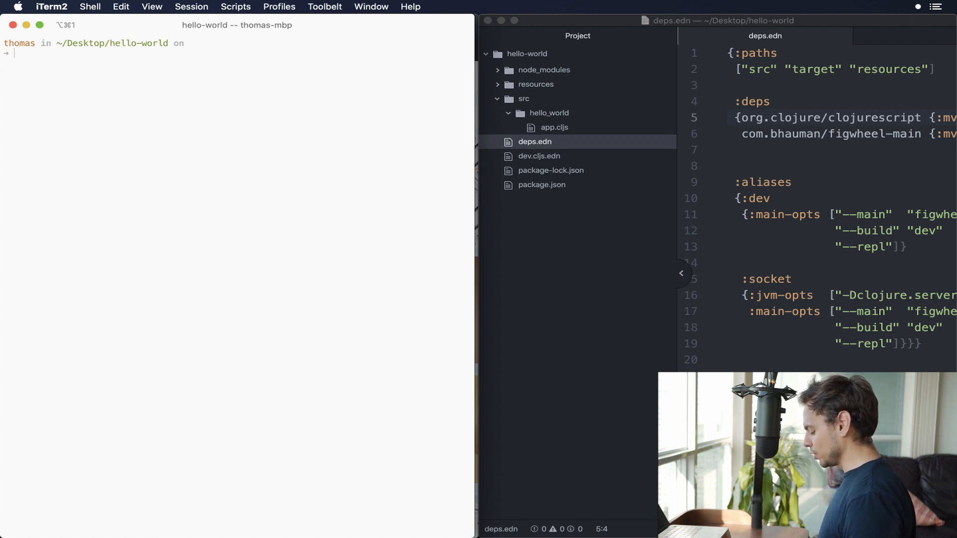
- Run npm add axios, then clear the terminal
text(npm add a)
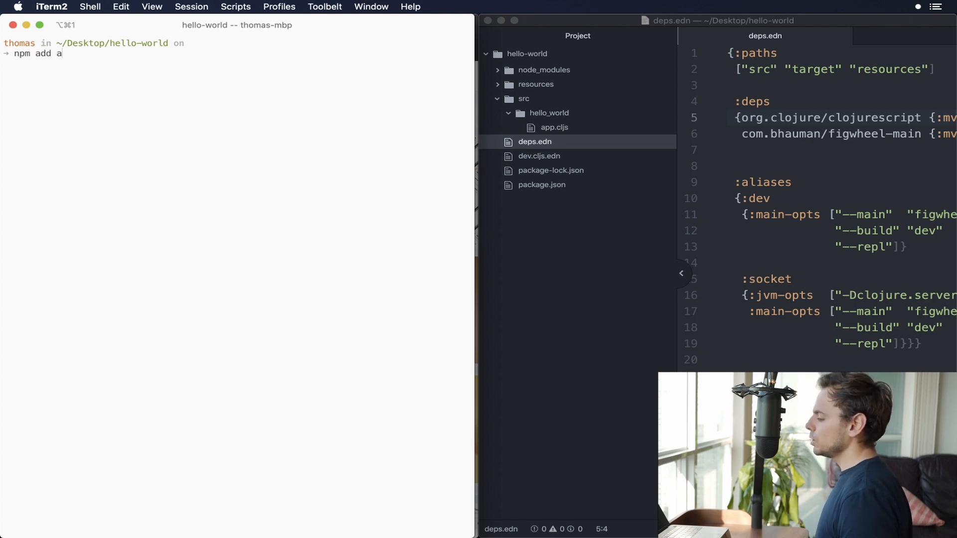
text(xios)
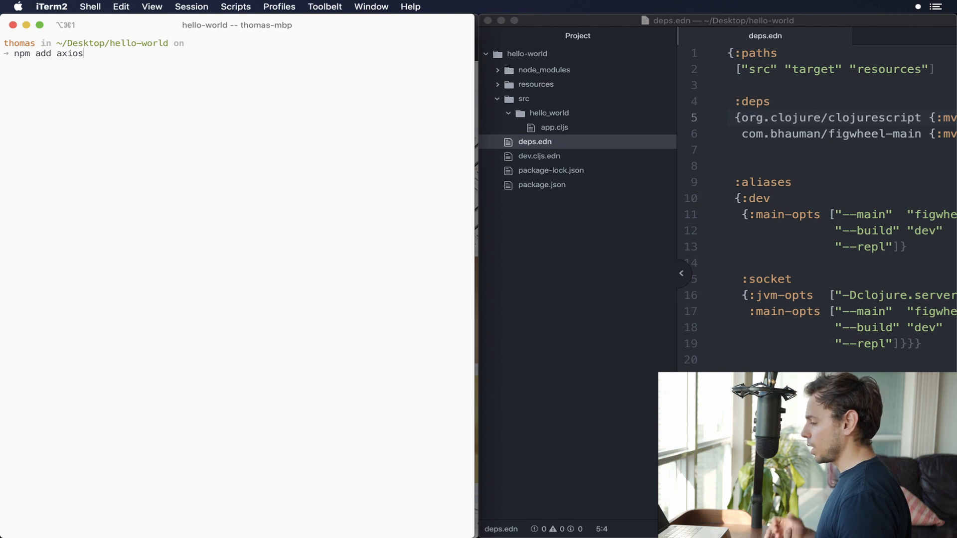
text(clear)
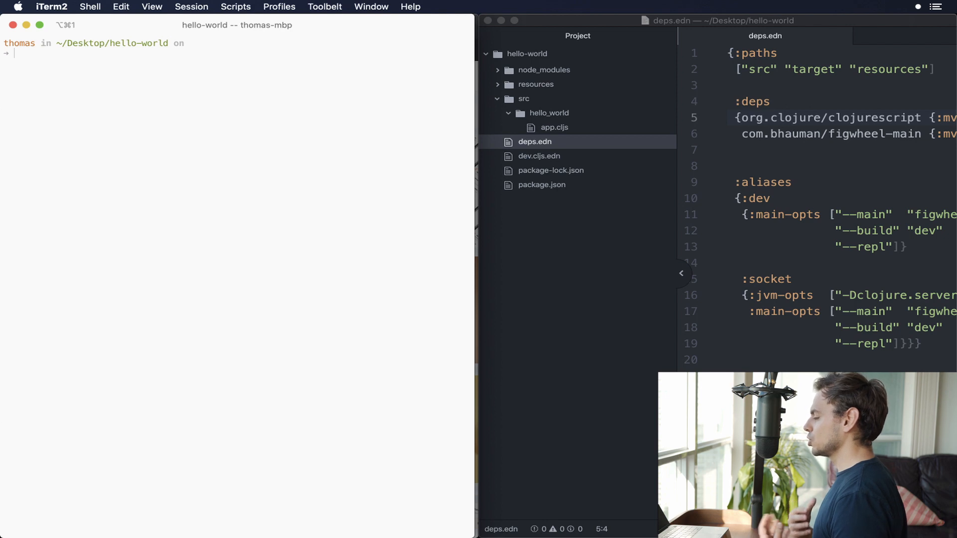
click(748, 151)
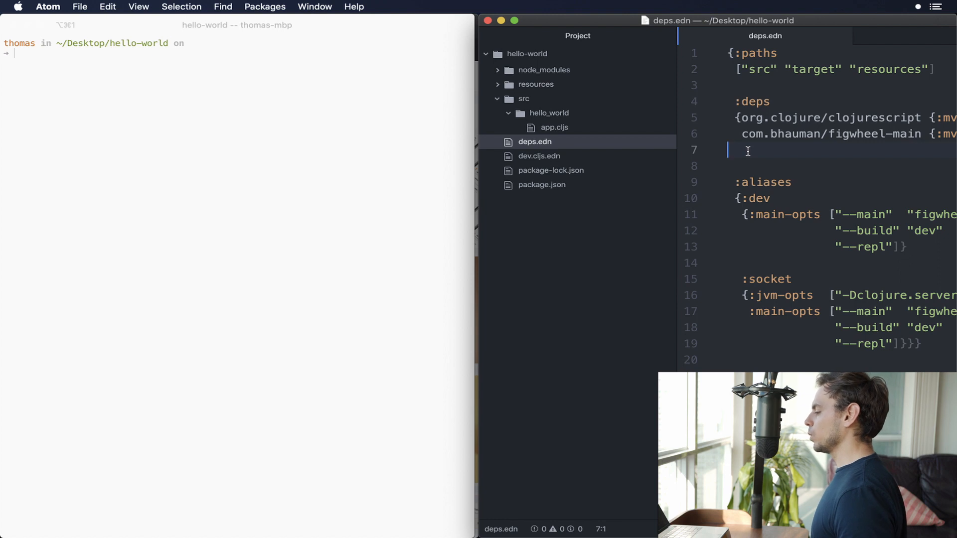
- Add ':auto-bundle :webpack' to dev.cljs.edn and close the editor tabs
click(539, 156)
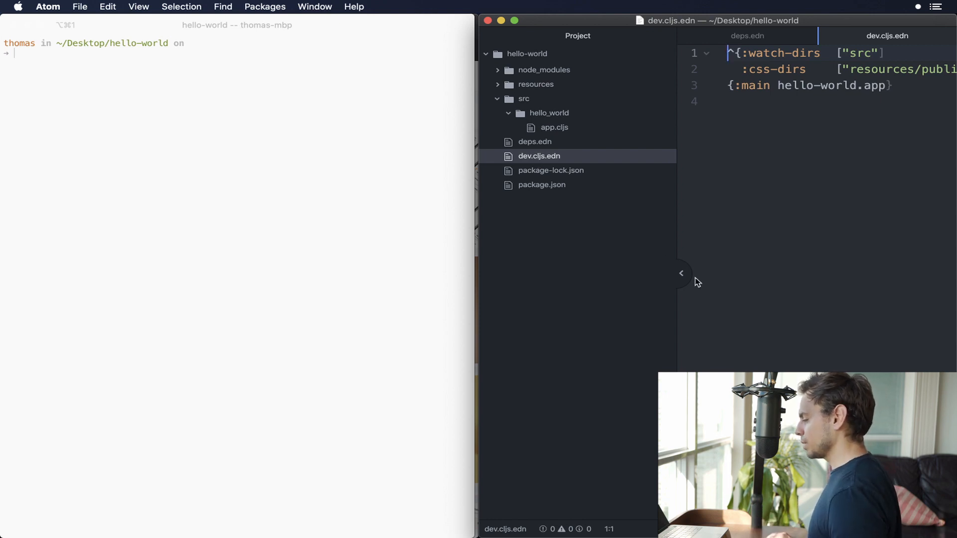
click(681, 273)
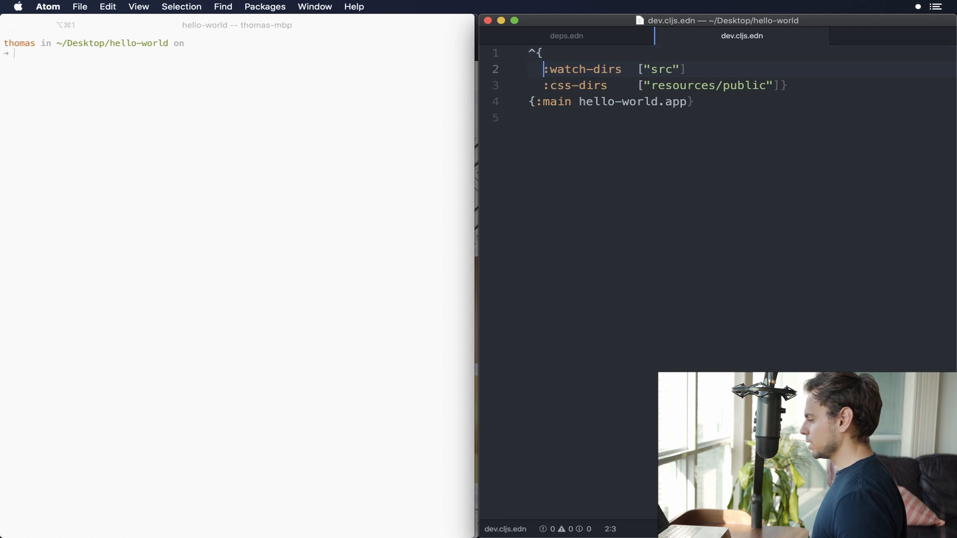
text(:auto-bundle :webpack)
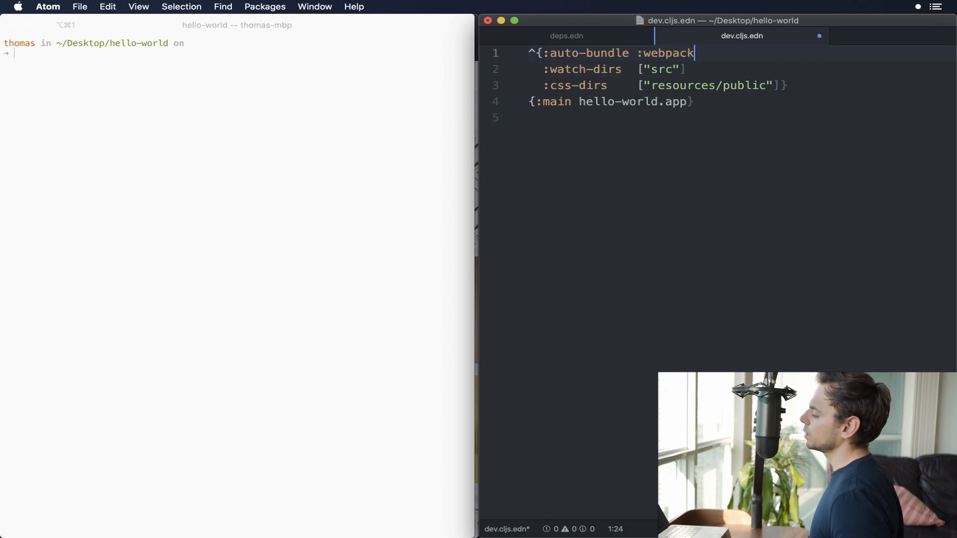
double_click(666, 53)
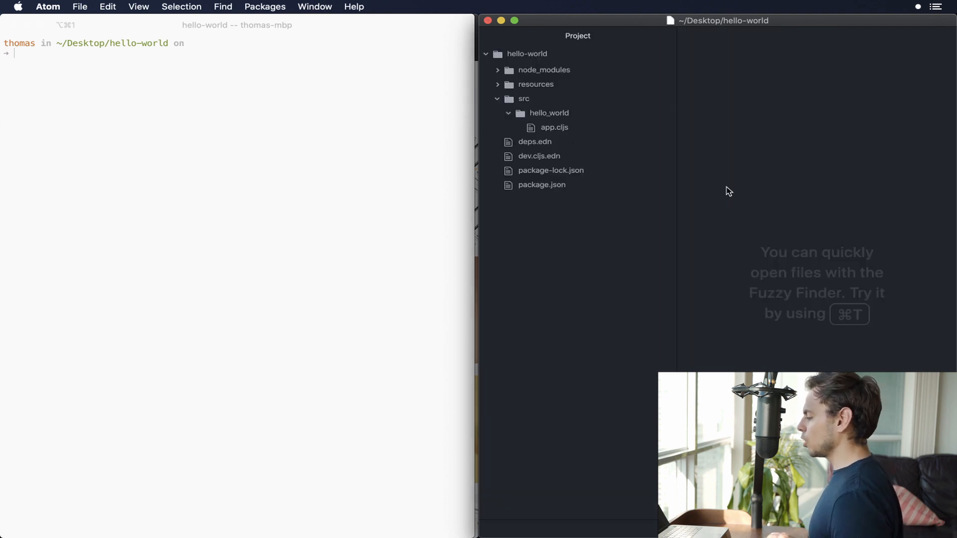
- Add (:require [axios]) to the app.cljs ns form and save
click(553, 127)
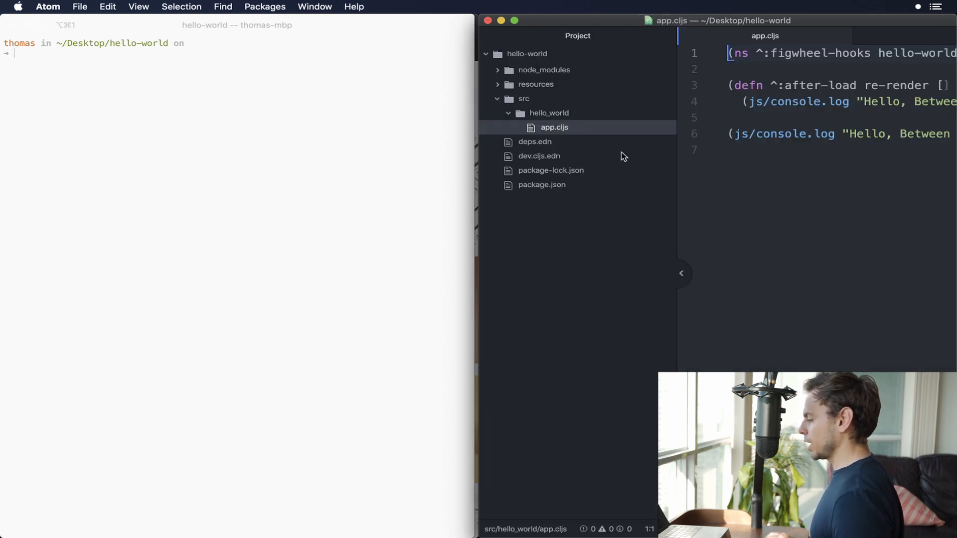
click(681, 274)
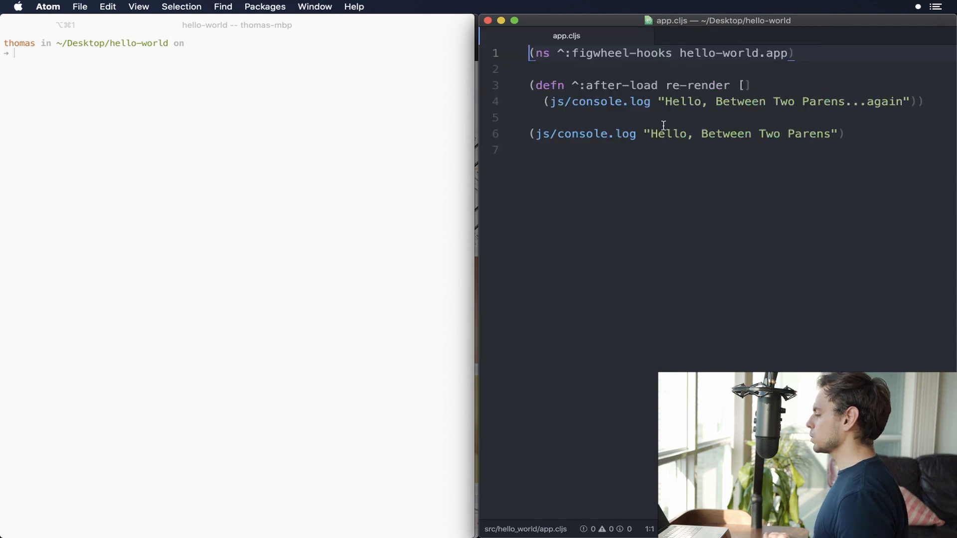
click(818, 54)
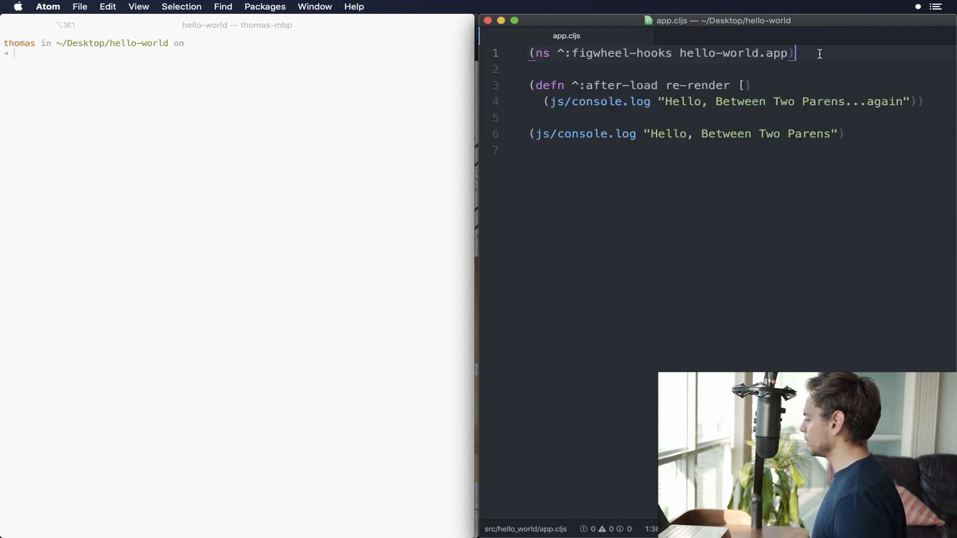
key(Enter)
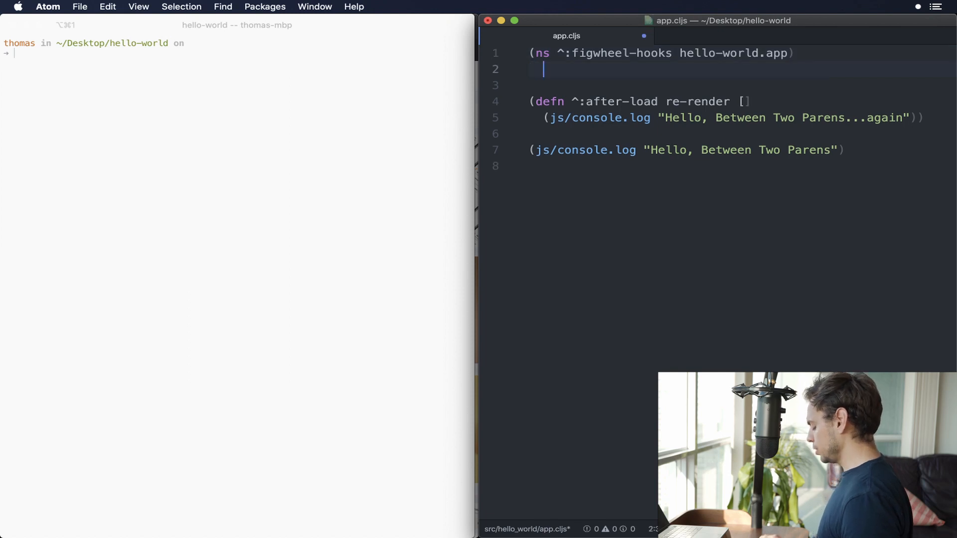
text((:re)))
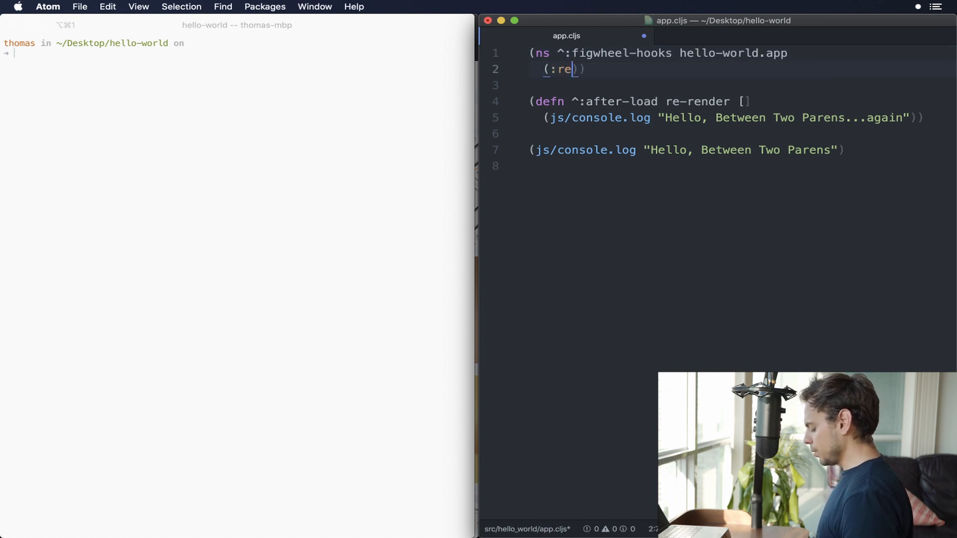
text(quire [)
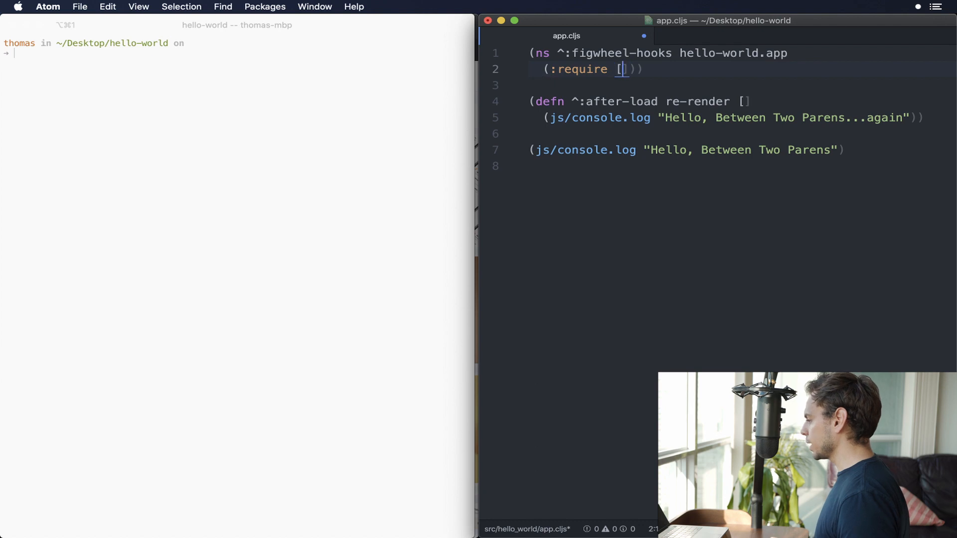
text(axiosd)
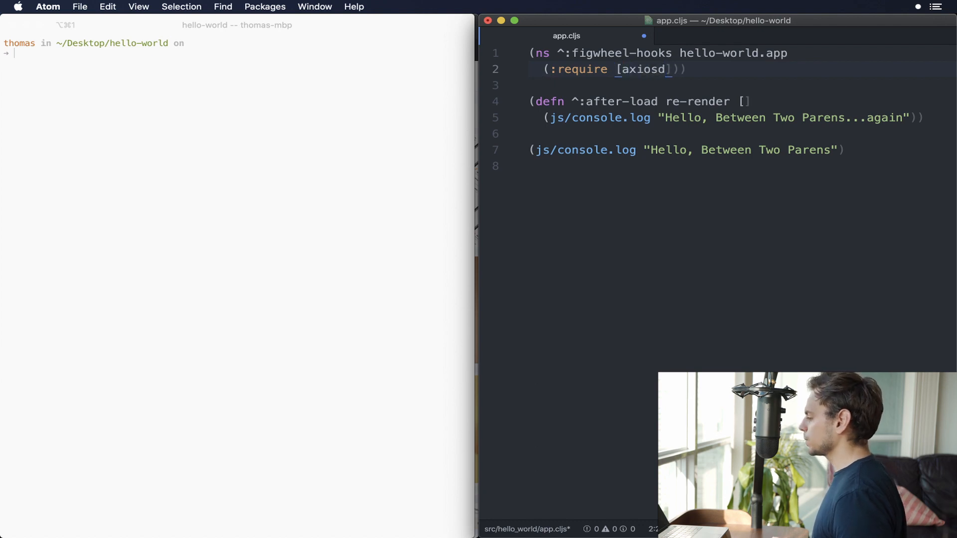
key(Backspace)
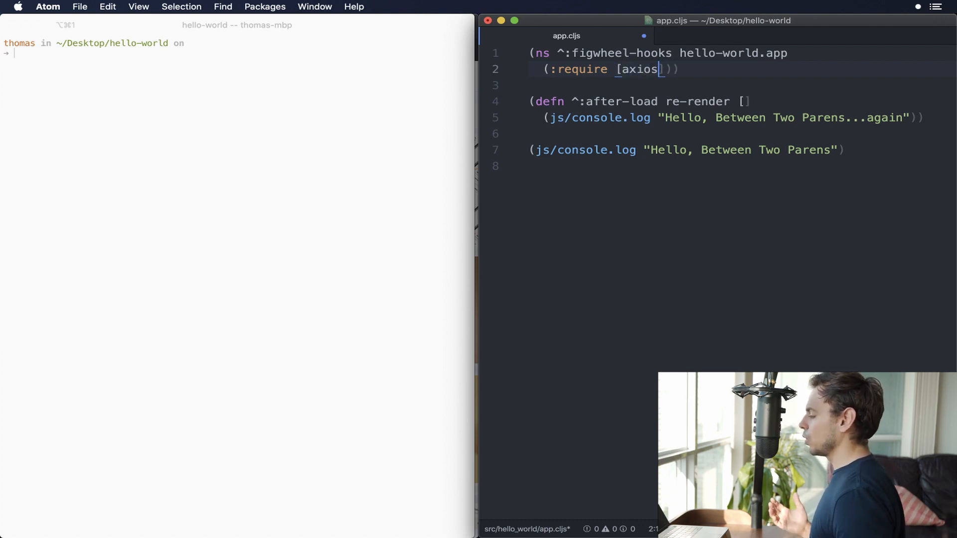
key(cmd+s)
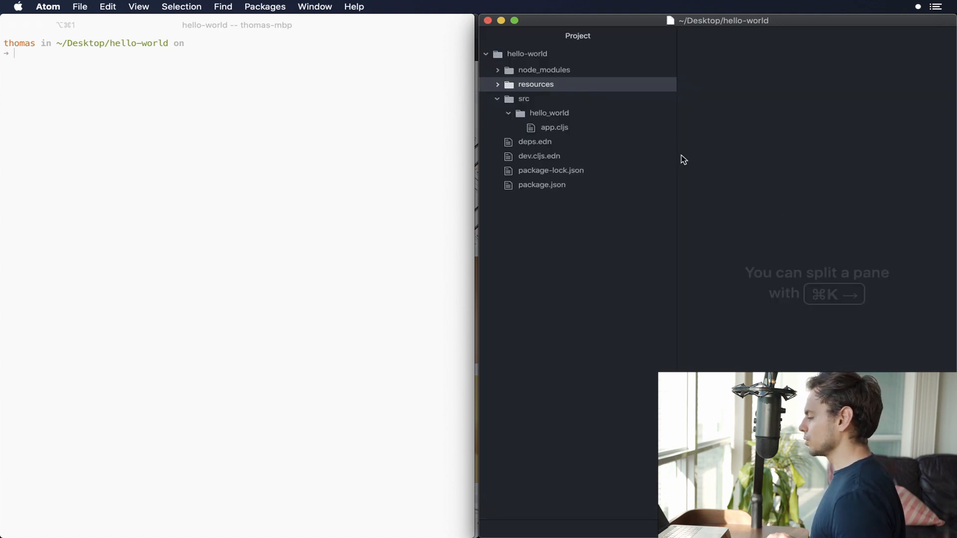
- Open resources/public/index.html and highlight the main_bundle.js script path
click(535, 84)
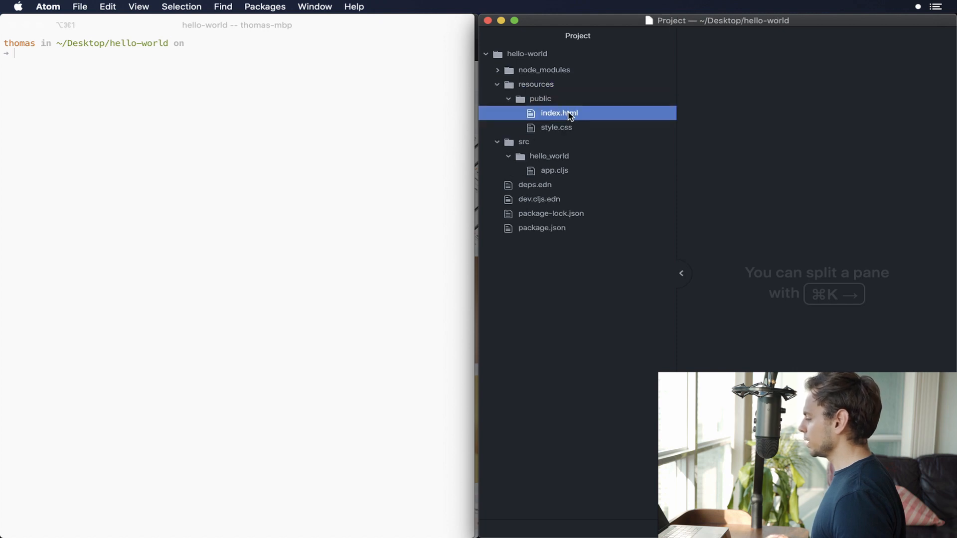
double_click(559, 113)
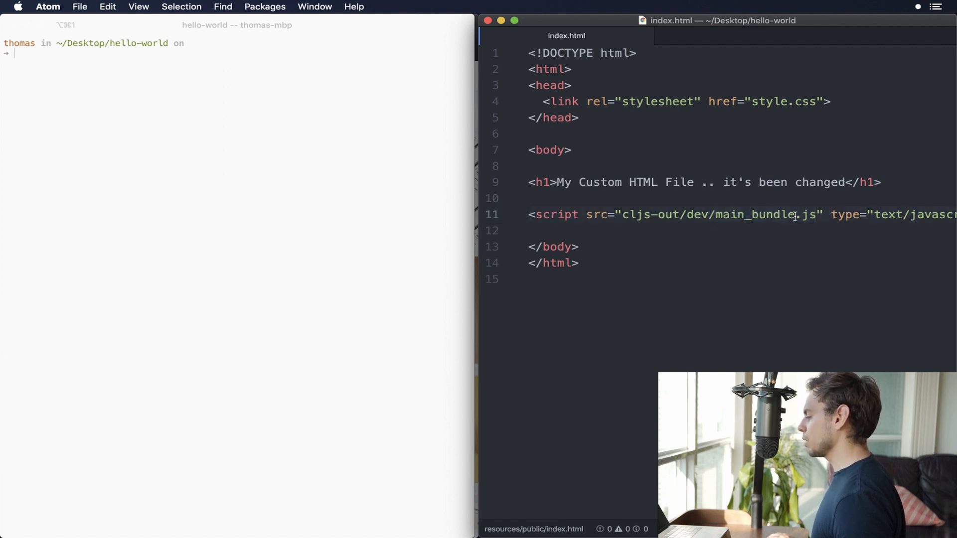
double_click(755, 214)
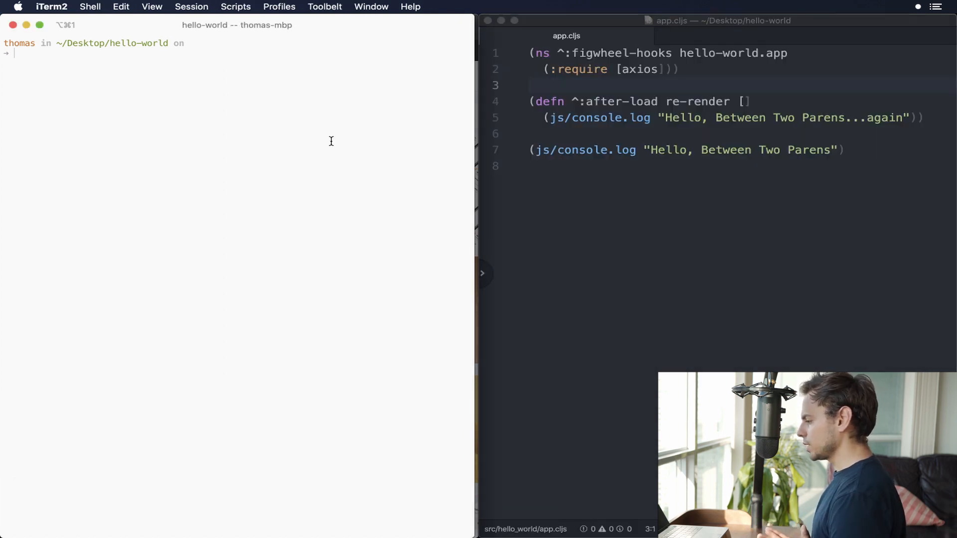
- Run clj -A:dev in iTerm2 to start the figwheel-main dev build
text(clj)
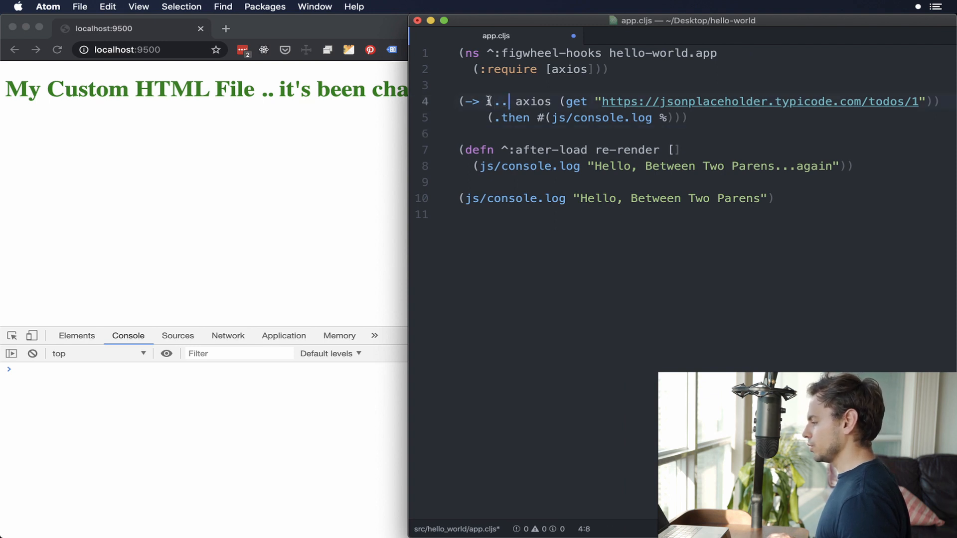
- Fix the axios call to (.. axios (get "…todos/1")) with console-logging .then, and save app.cljs
double_click(533, 101)
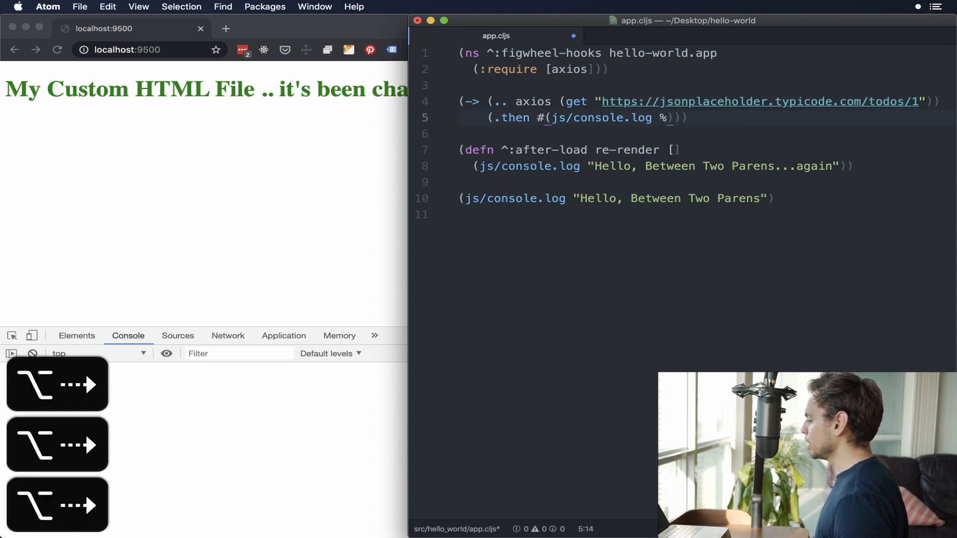
click(32, 353)
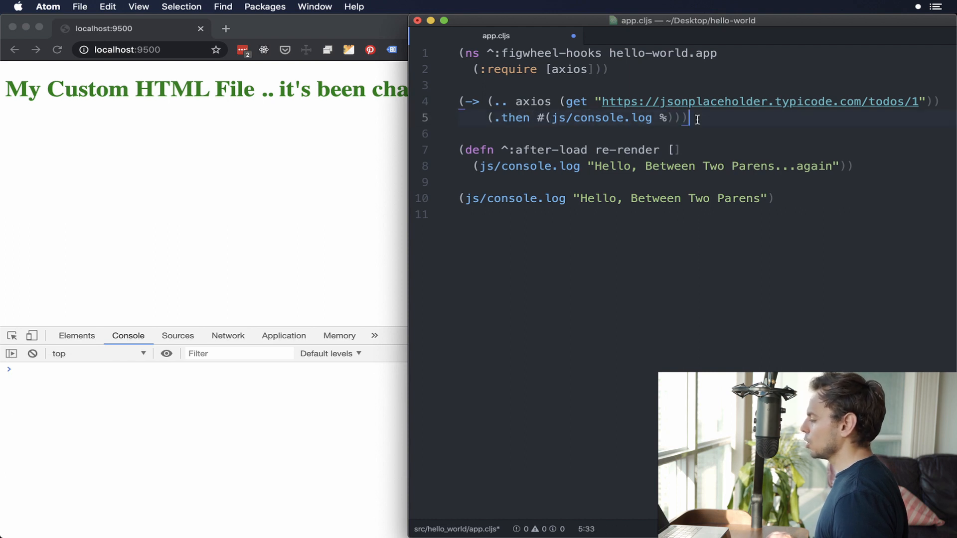
click(847, 102)
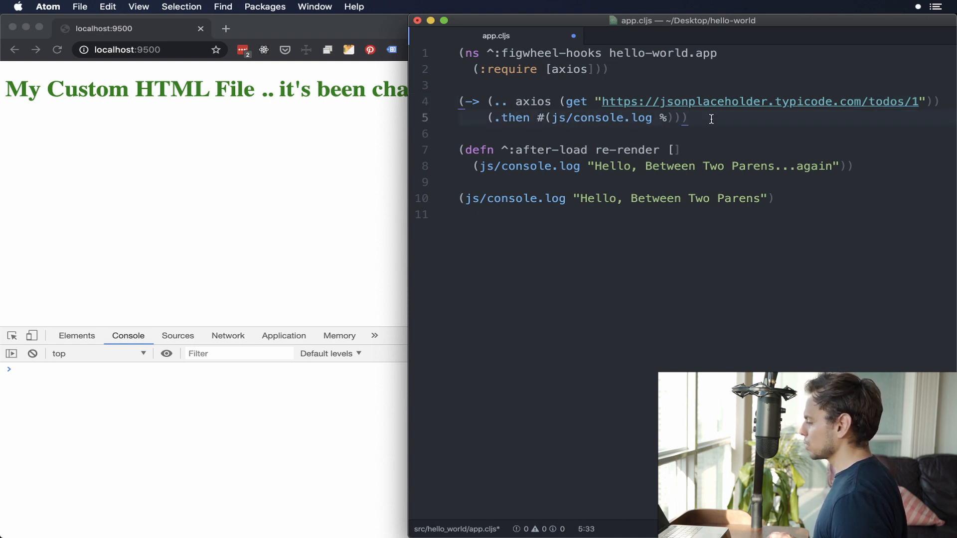
key(cmd+s)
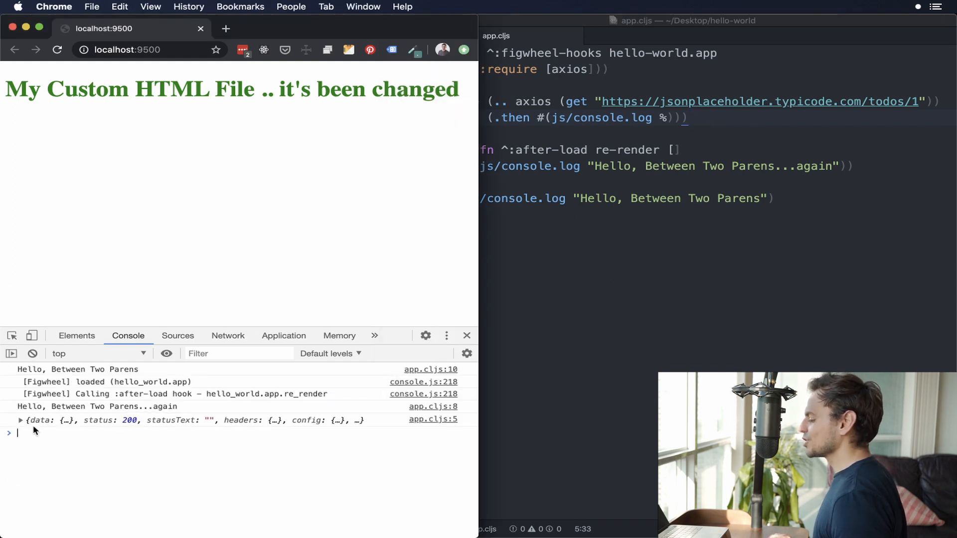
- Expand the logged response to show todo id 1, title 'delectus aut autem', completed false
click(24, 421)
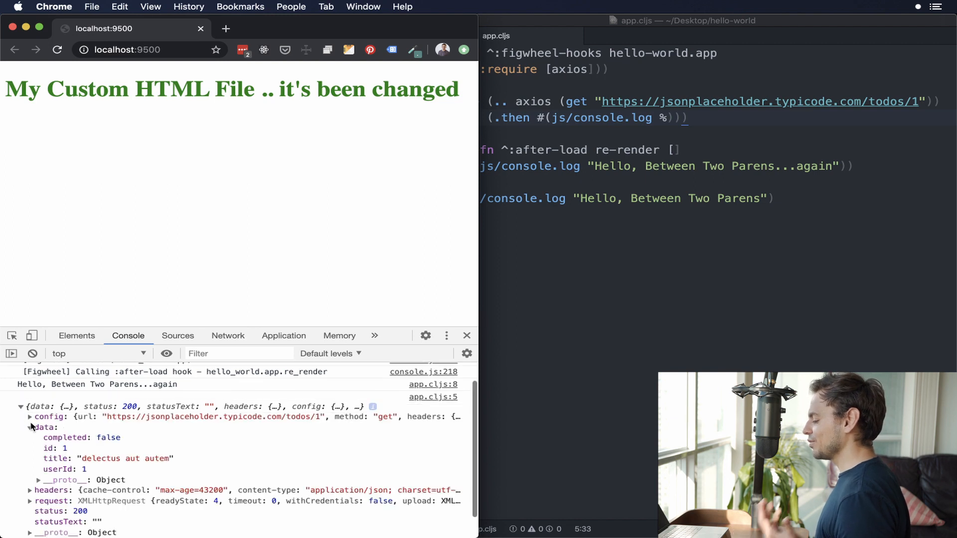
mouse_move(68, 438)
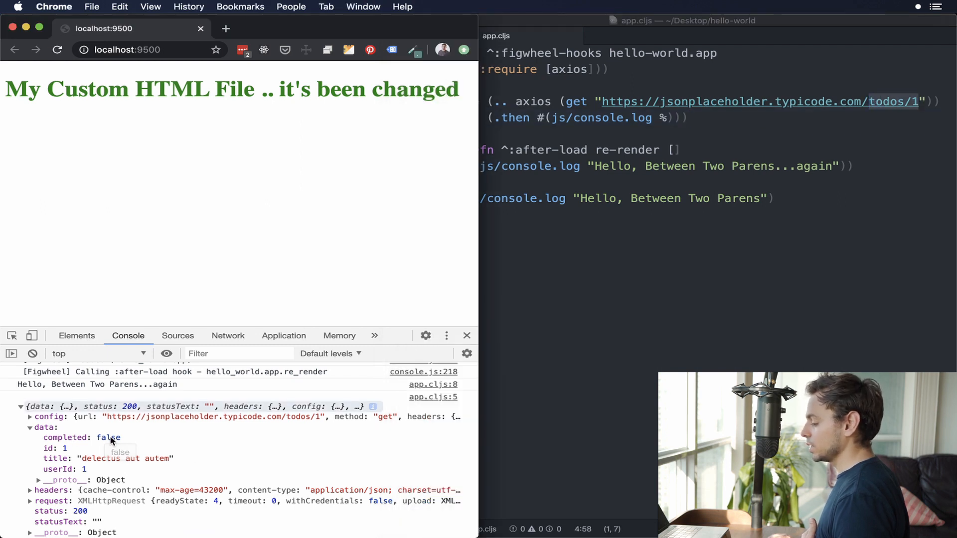
mouse_move(102, 477)
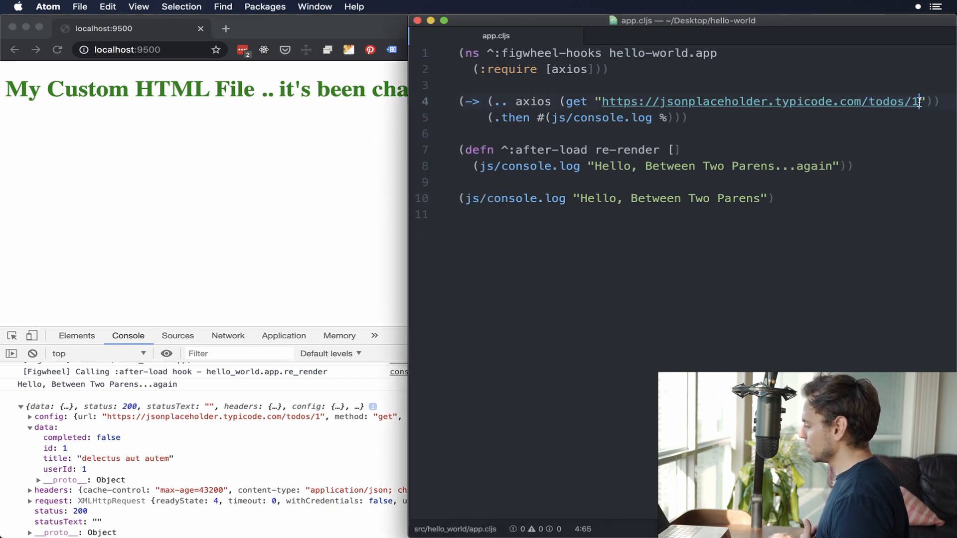
- Replace 1 with 2 at the end of the todos URL in app.cljs
text(2)
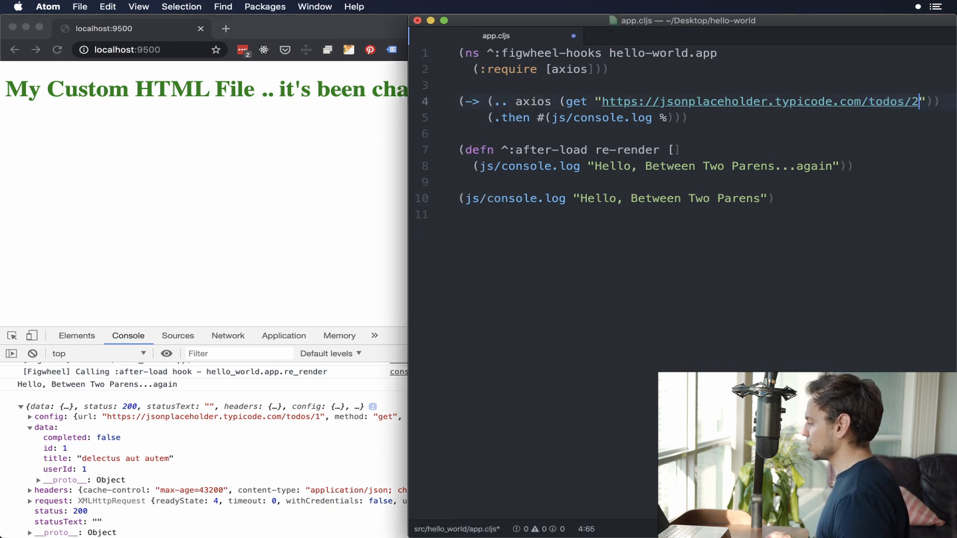